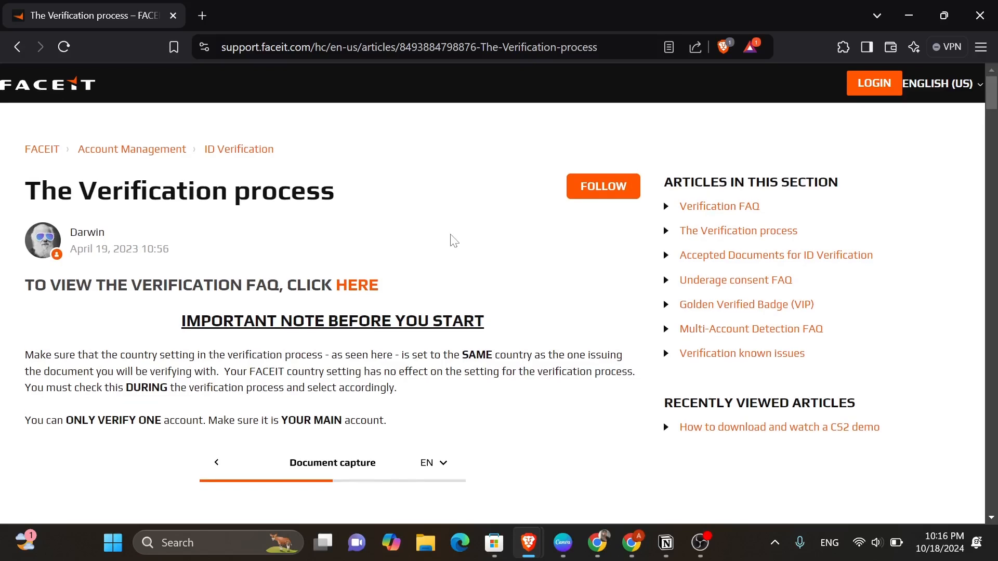
mouse_move(353, 255)
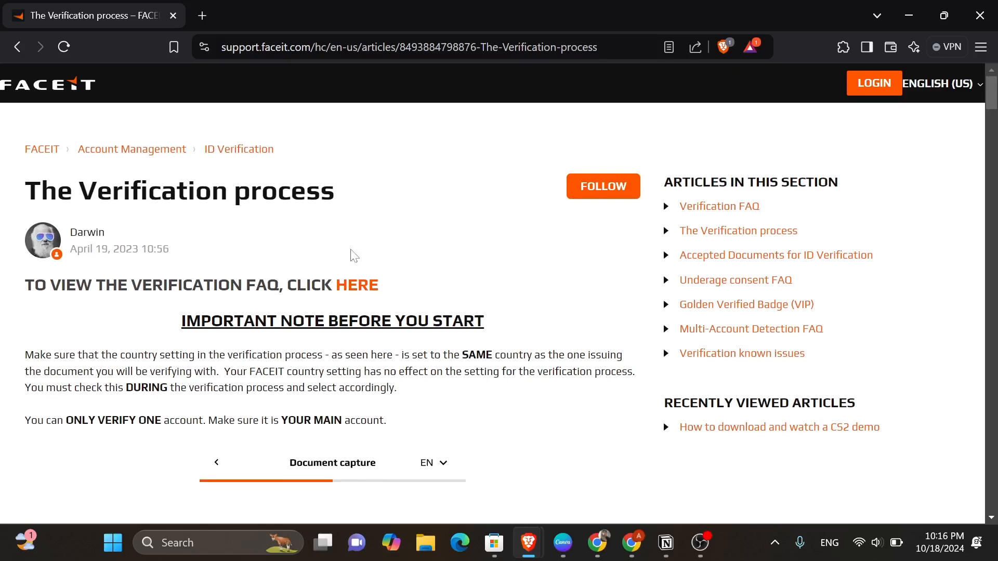
mouse_move(420, 199)
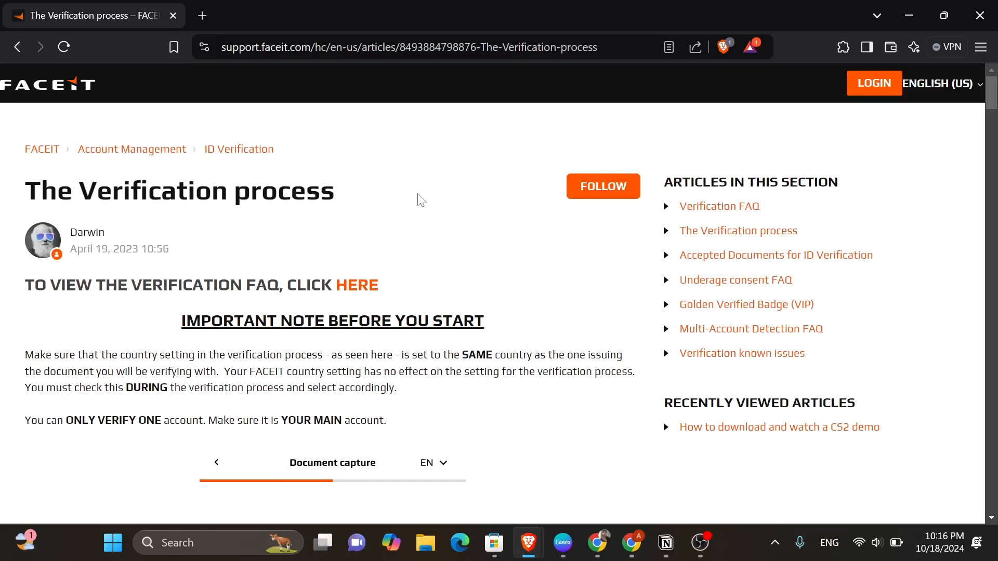
mouse_move(234, 216)
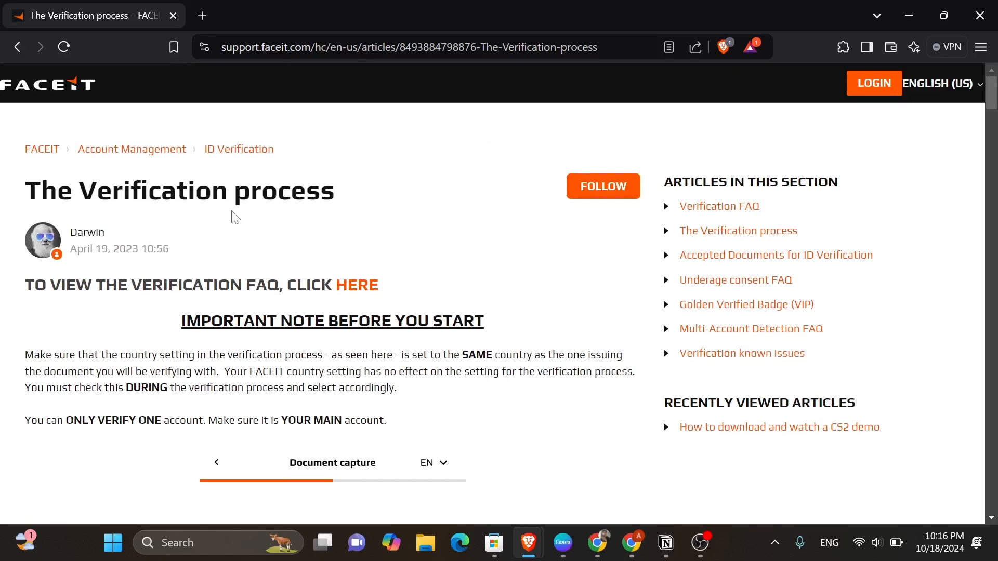
mouse_move(121, 135)
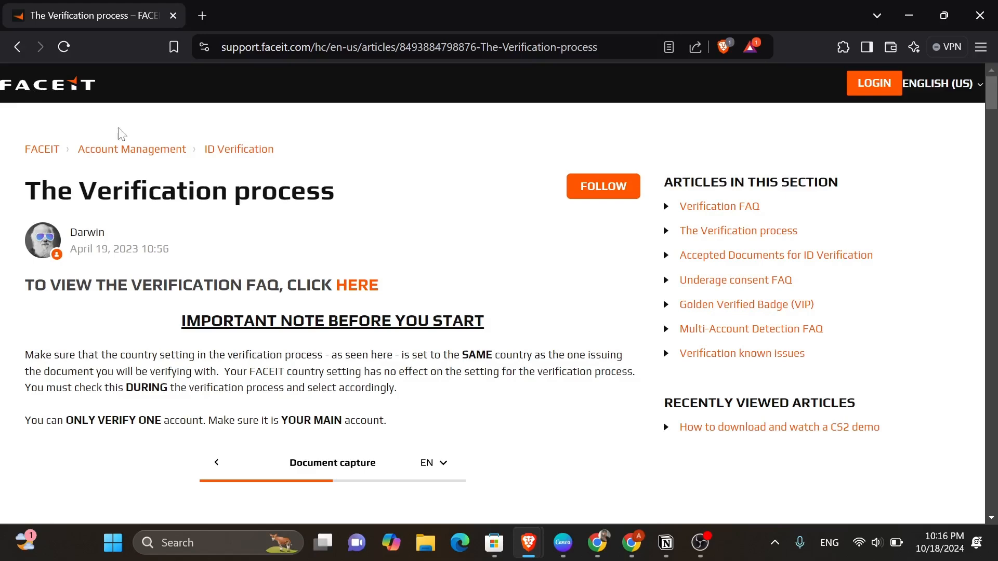
- Scroll around the important note and briefly highlight the word 'this' in it
scroll("down", 3)
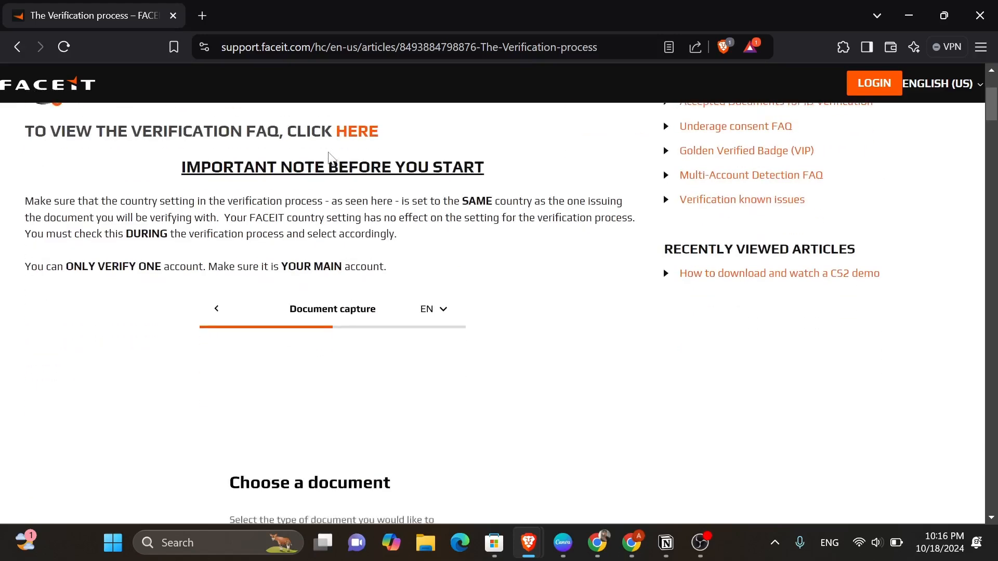
scroll("down", 3)
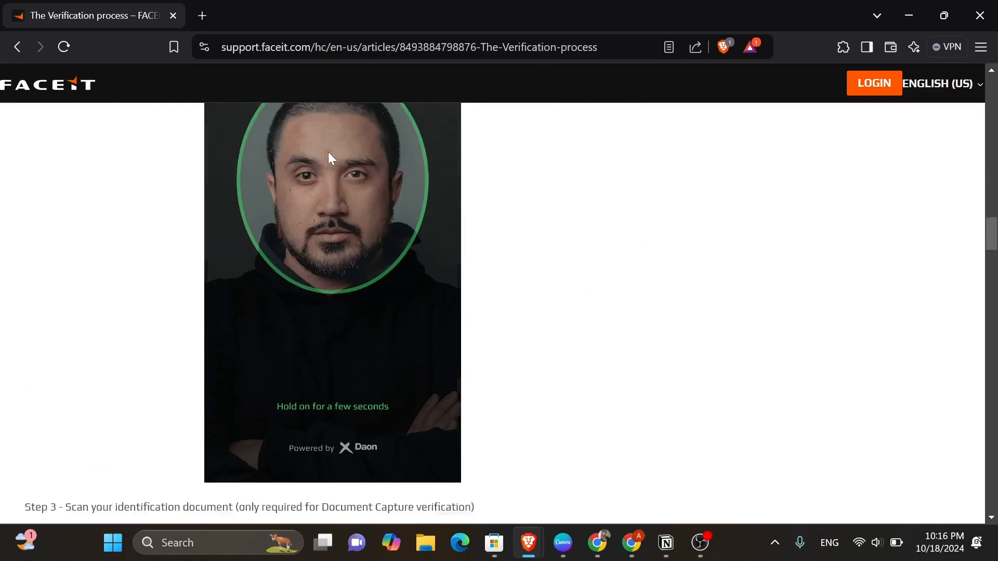
scroll("up", 3)
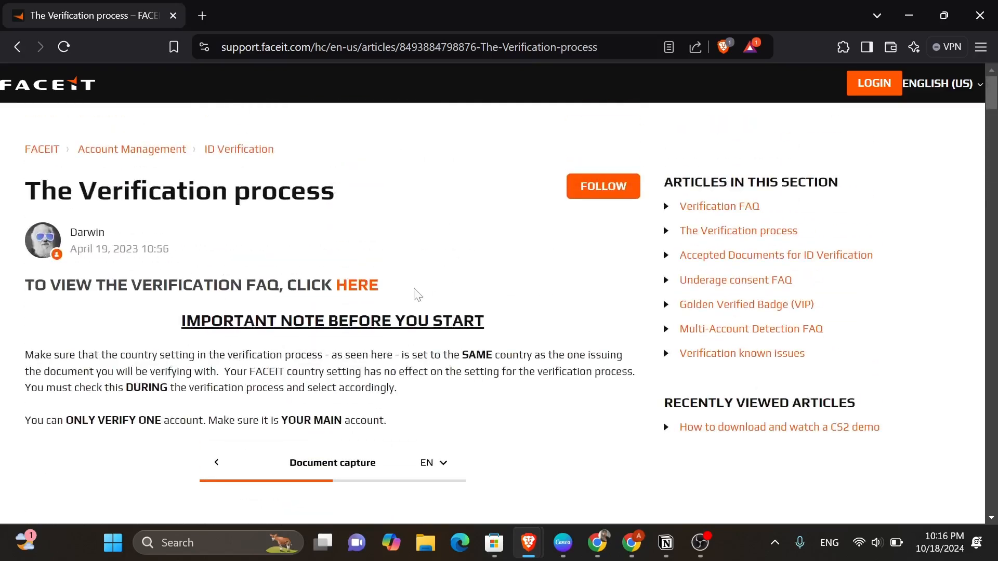
scroll("up", 3)
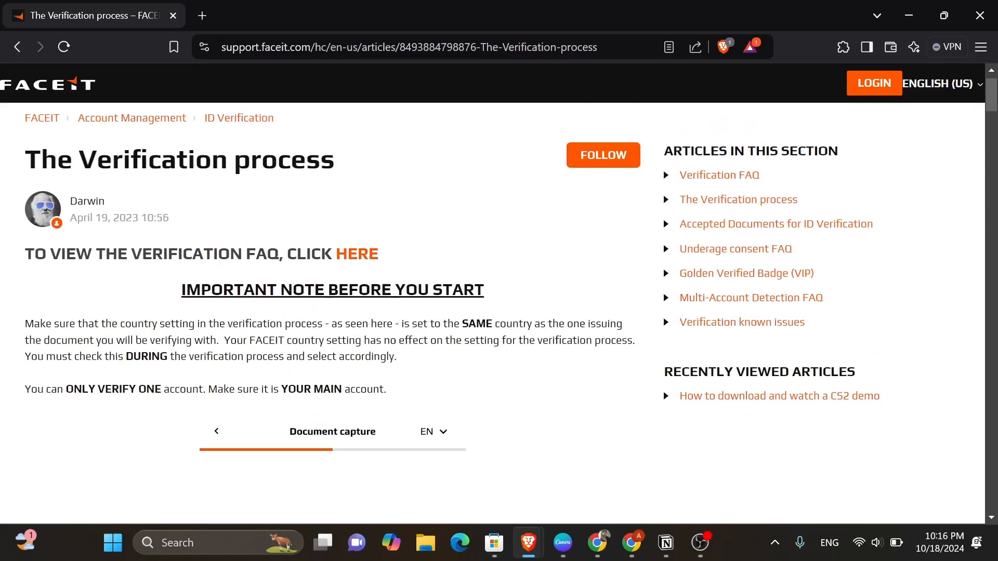
scroll("down", 3)
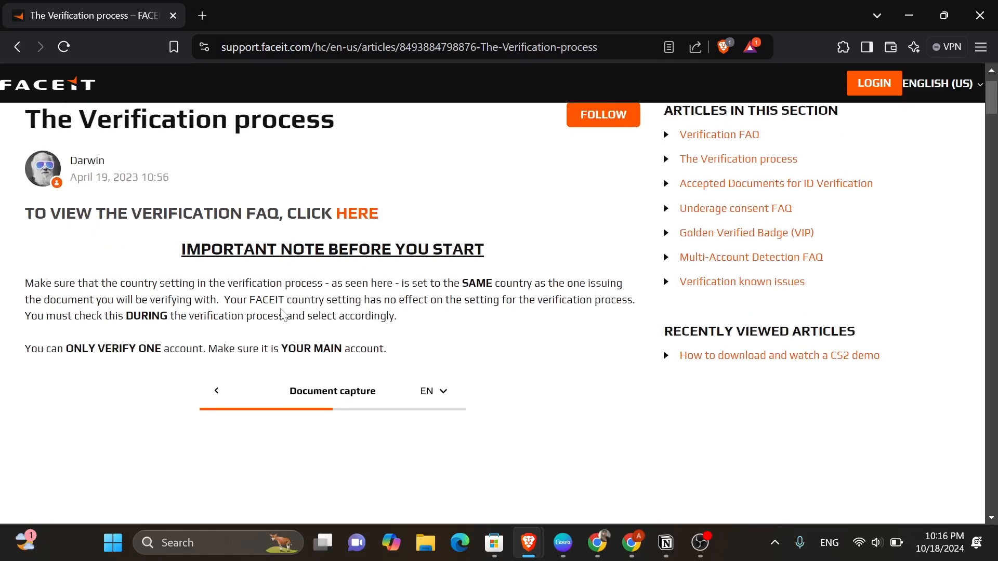
mouse_move(143, 266)
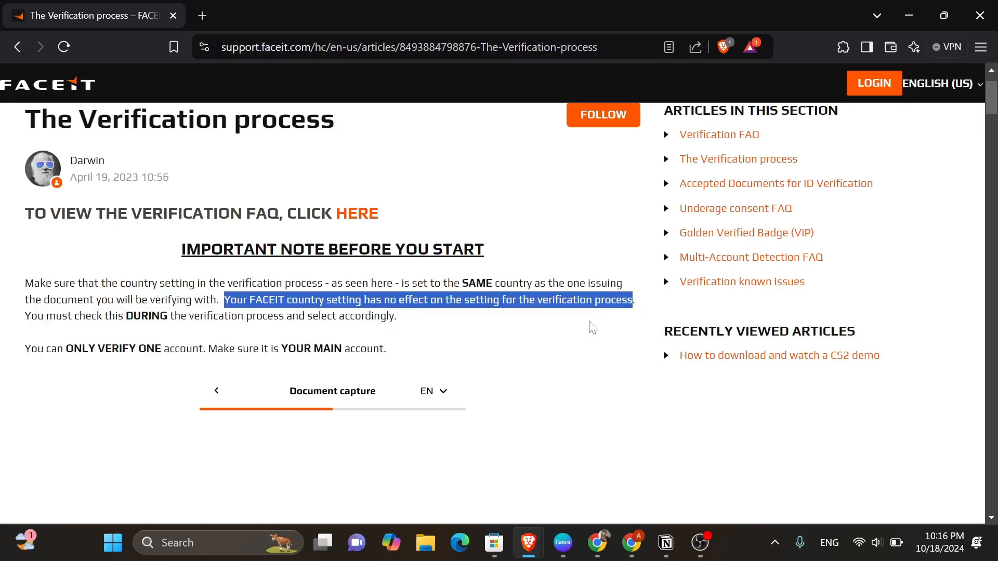
double_click(111, 316)
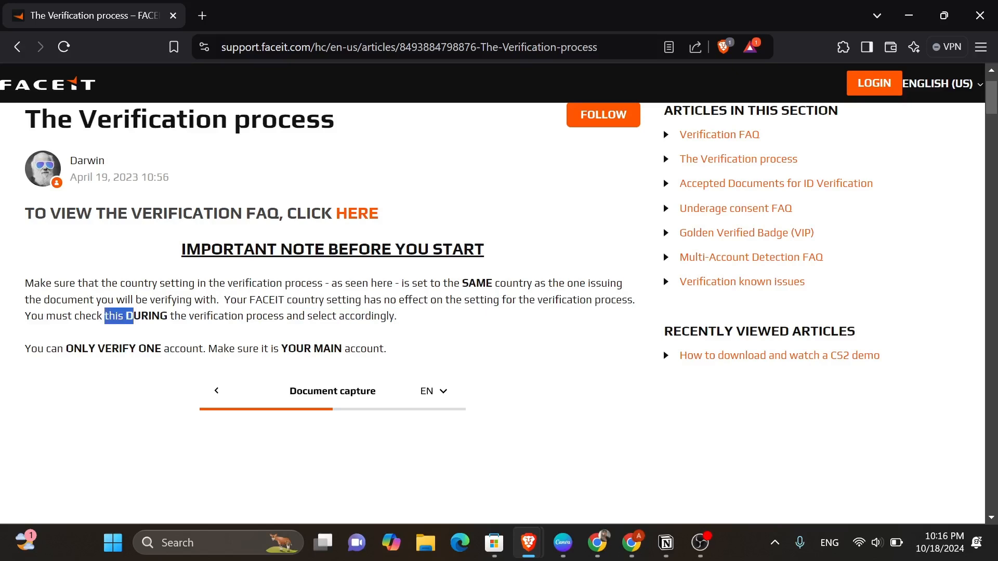
left_click(418, 324)
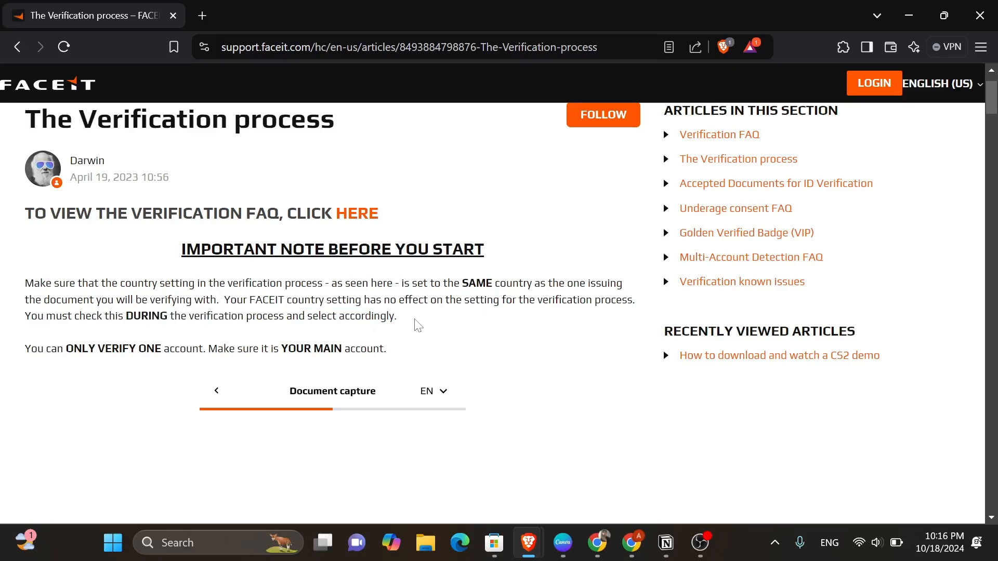
- Scroll down to the 'What do I need to take into account before verifying?' FAQ
scroll("down", 3)
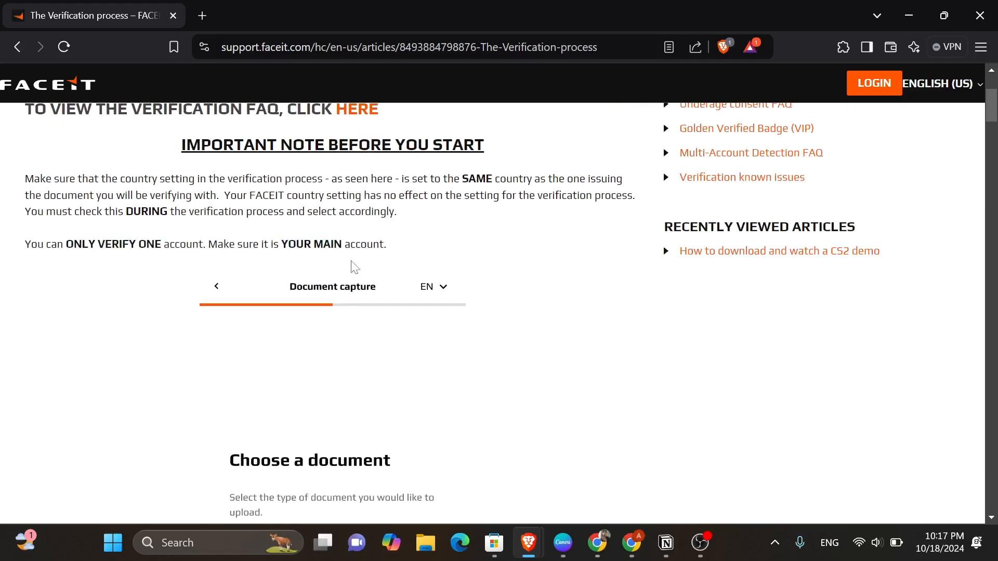
scroll("down", 3)
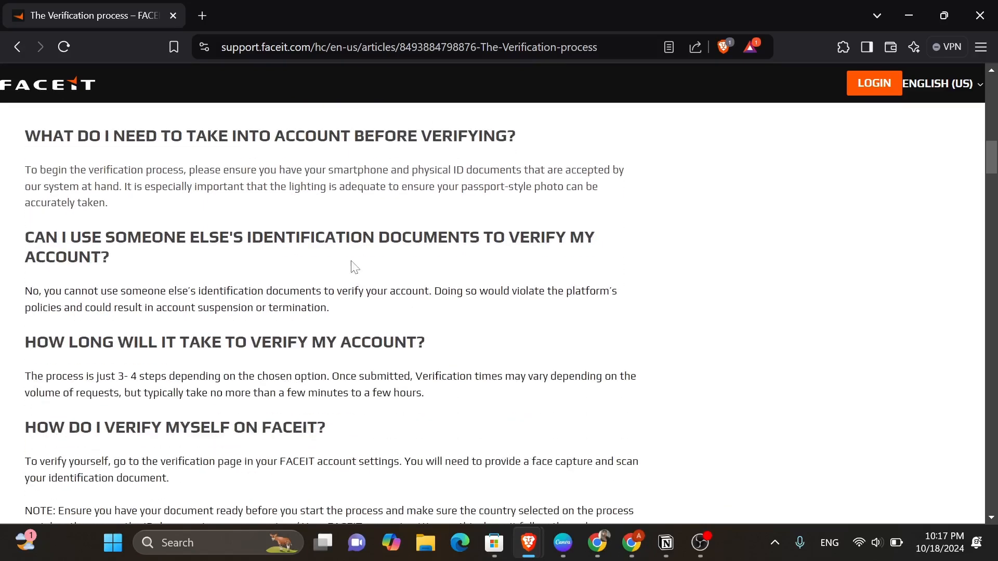
- Scroll through 'How do I verify myself' and the NOTE down to Step 1's QR-code scan image
scroll("down", 3)
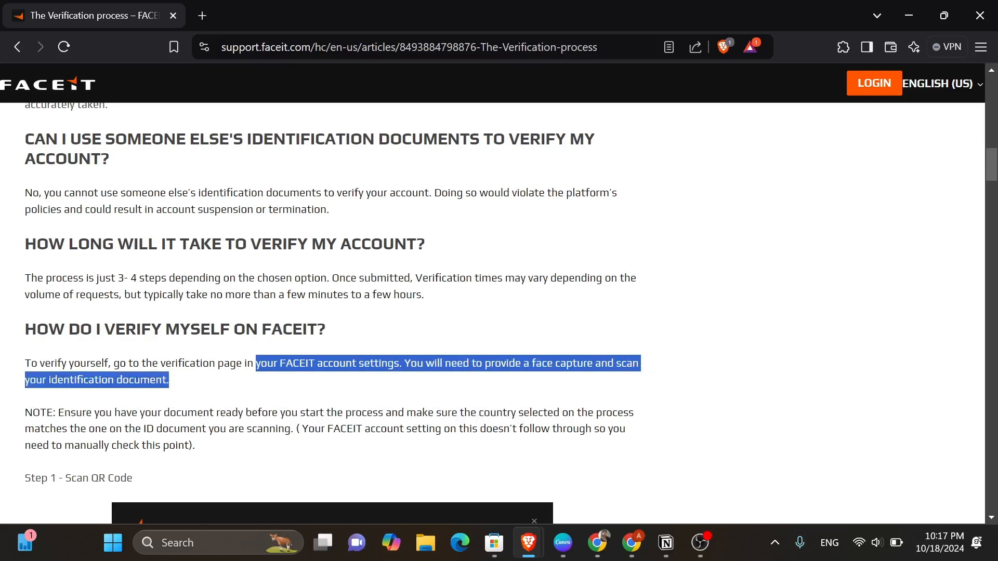
scroll("down", 3)
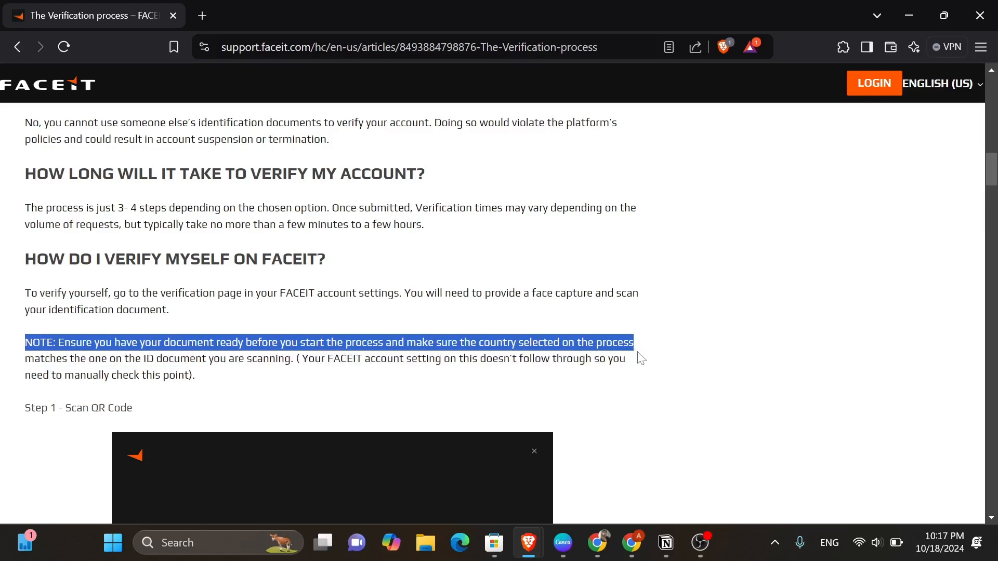
left_click(471, 359)
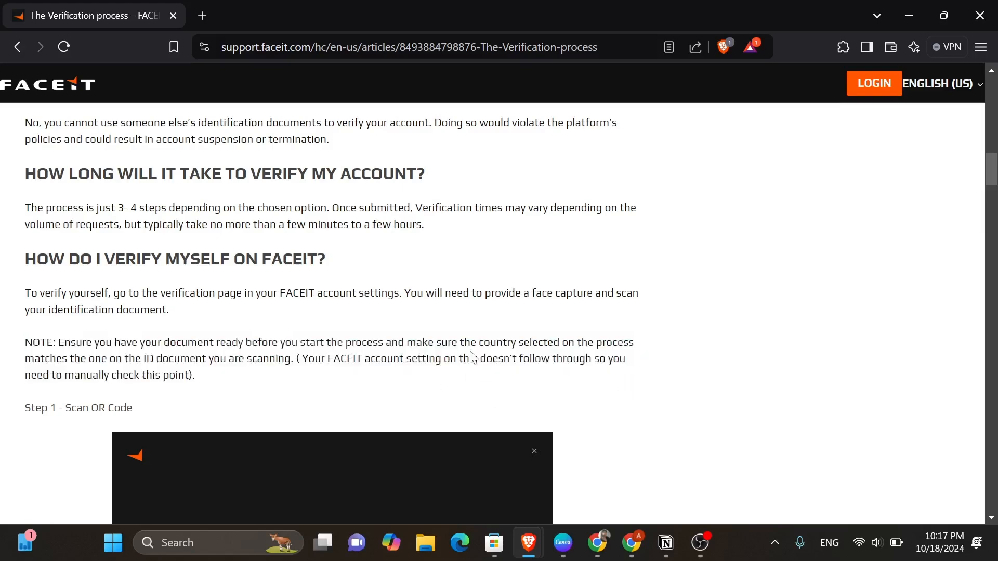
scroll("down", 3)
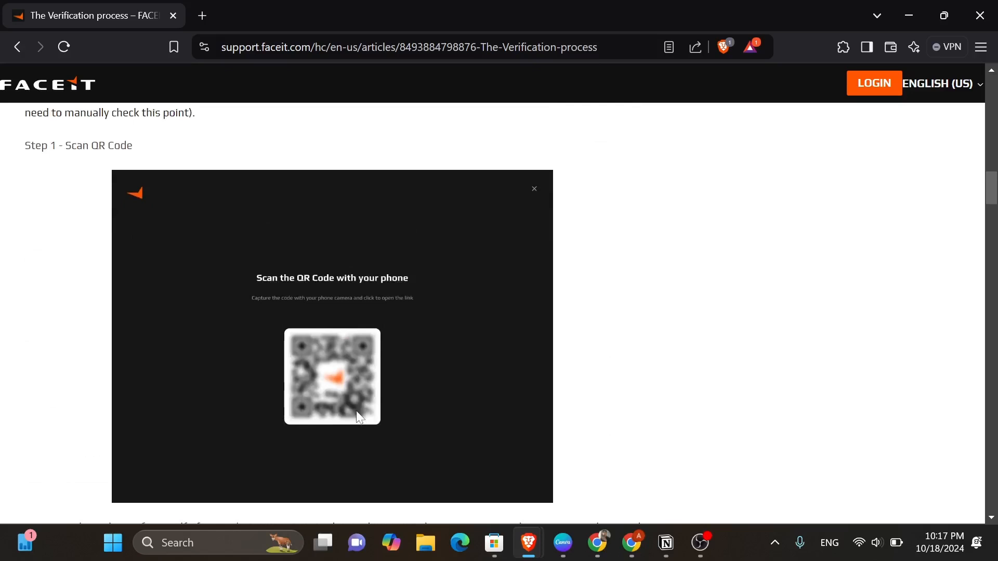
- Scroll past Step 2's selfie instructions and face capture example to the passport scan image
scroll("up", 3)
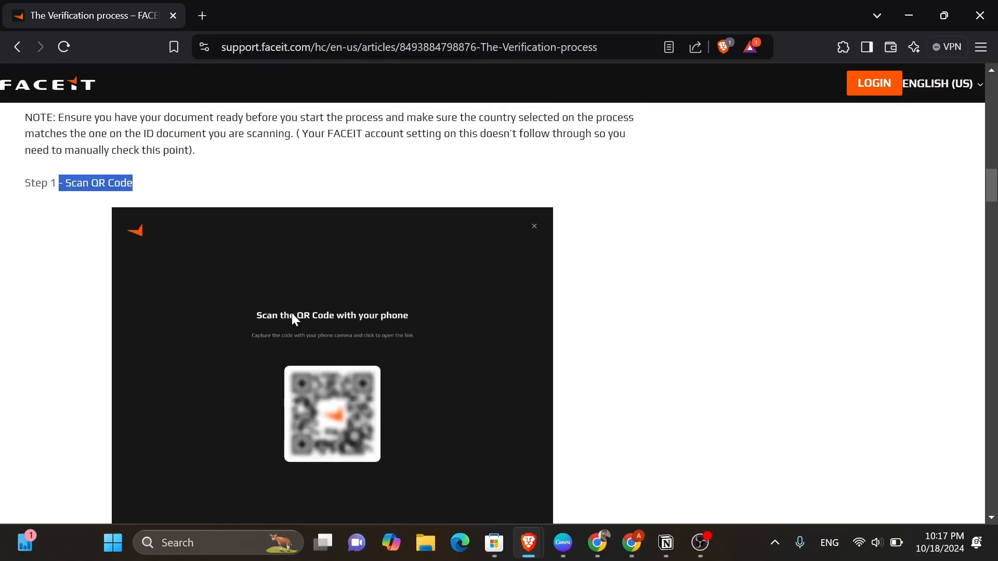
scroll("down", 3)
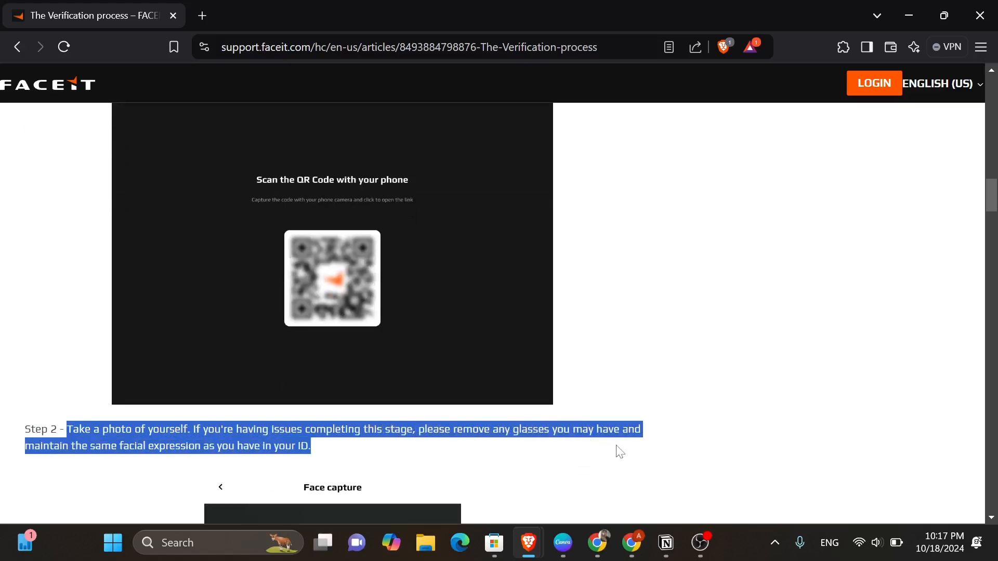
mouse_move(195, 461)
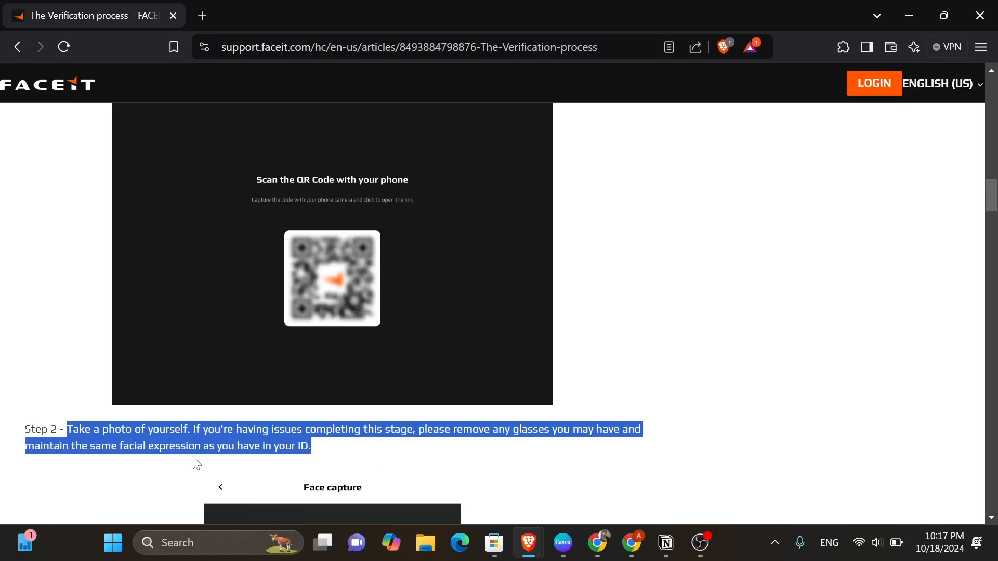
scroll("down", 3)
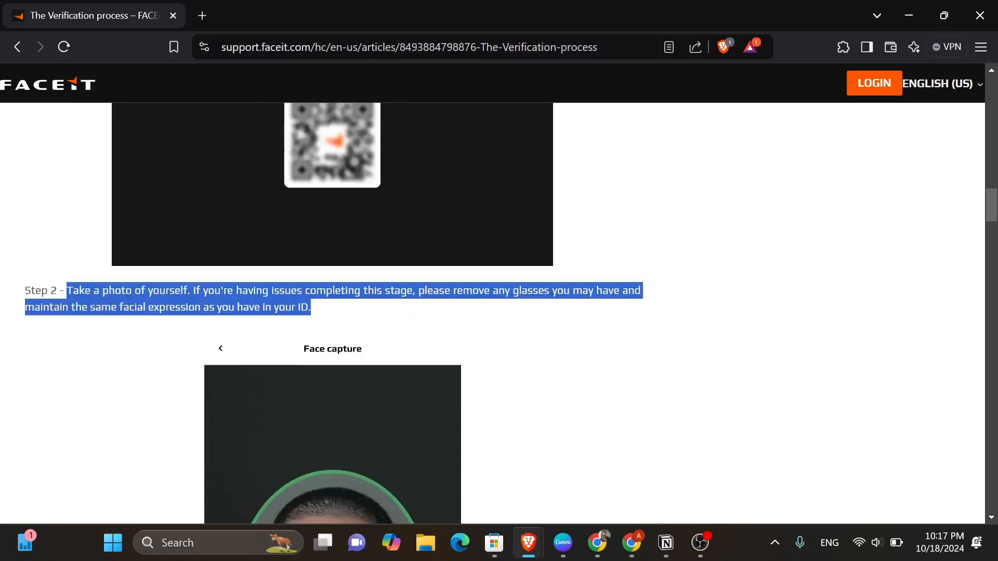
scroll("down", 3)
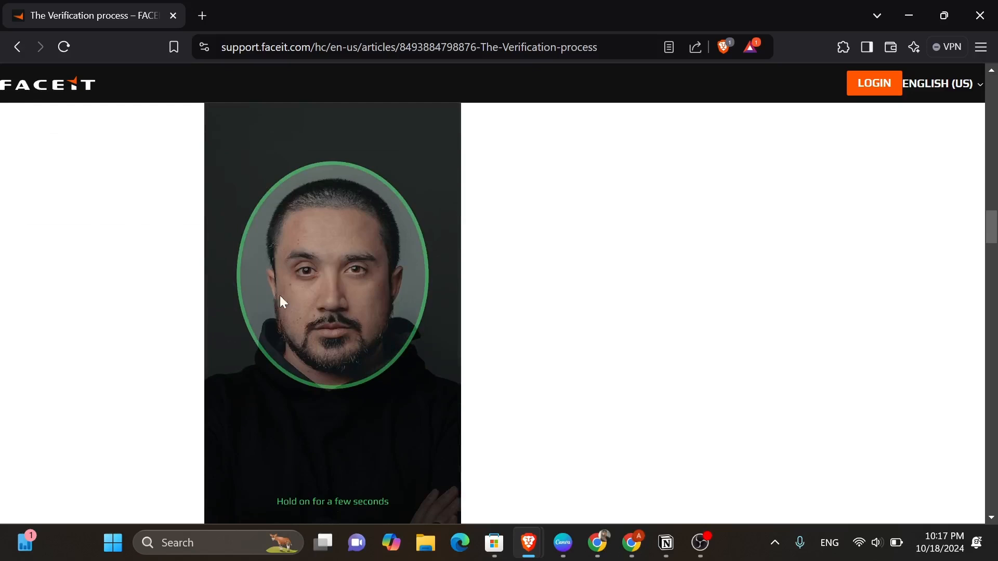
scroll("down", 3)
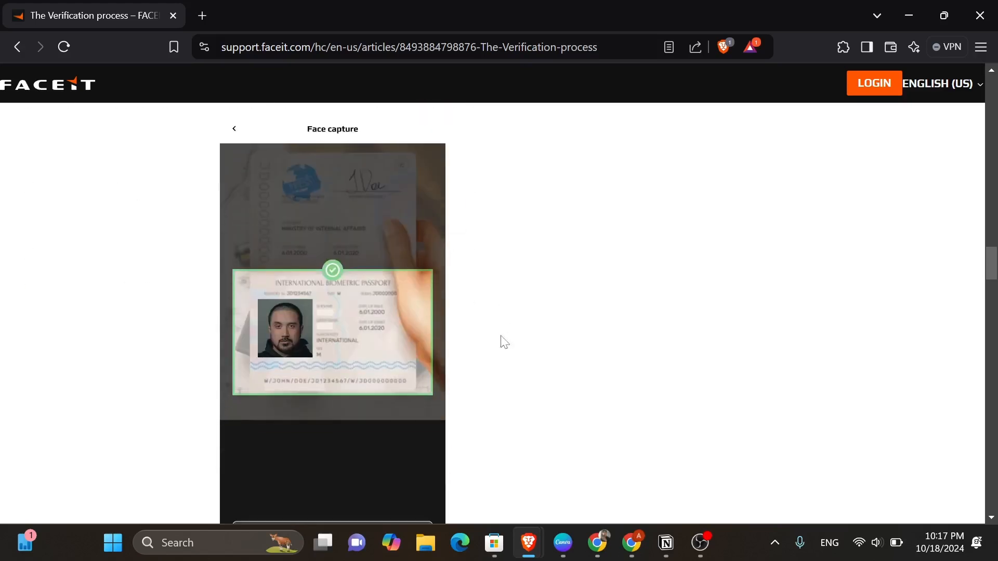
- Scroll through Step 4 'Get verified!' to the Verified account settings screenshot
scroll("down", 3)
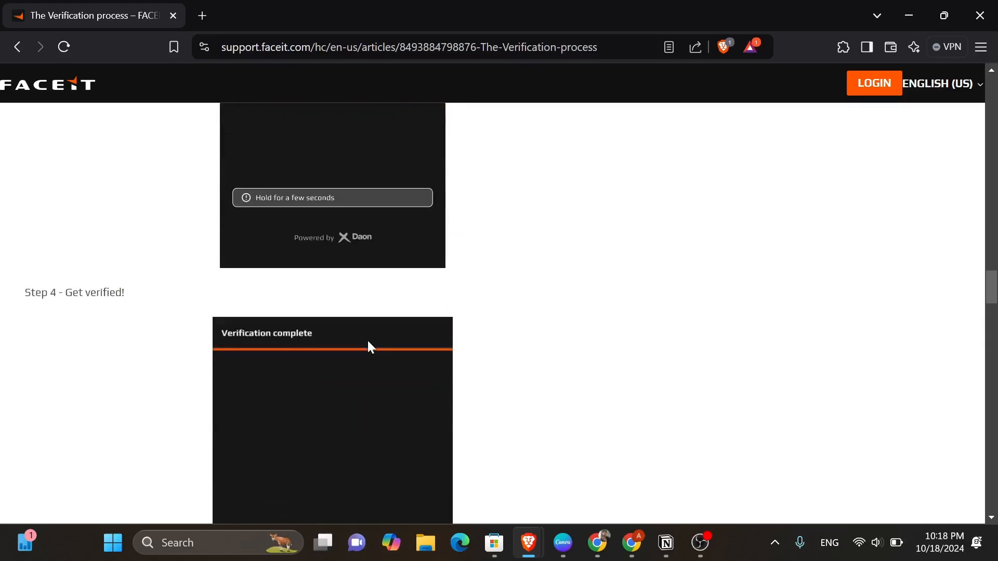
mouse_move(159, 299)
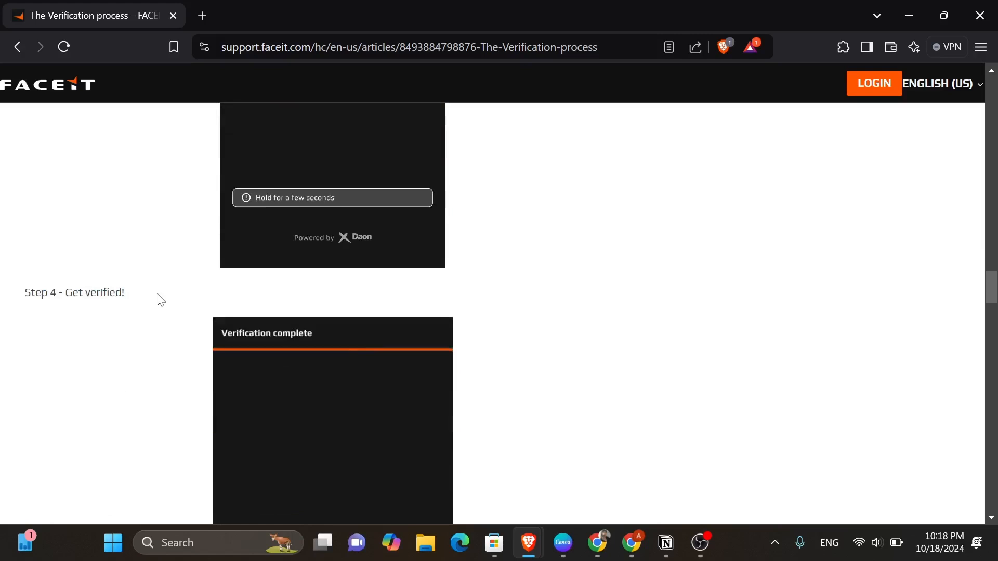
scroll("down", 3)
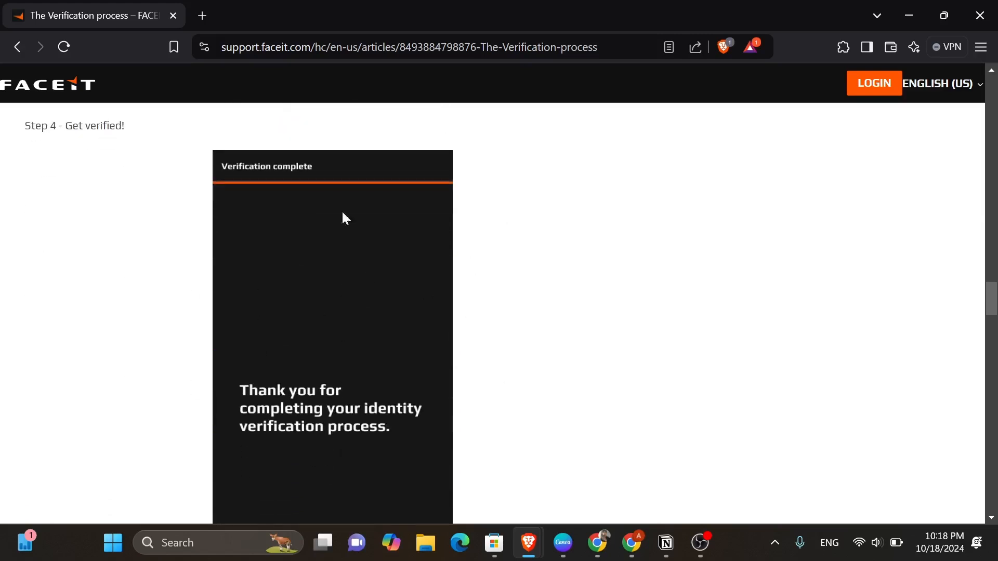
scroll("down", 3)
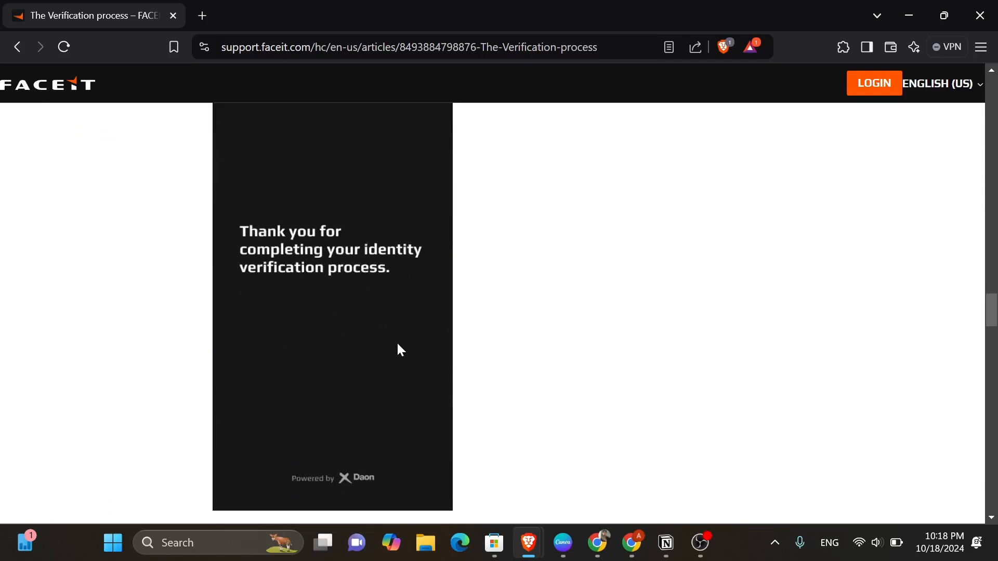
scroll("down", 3)
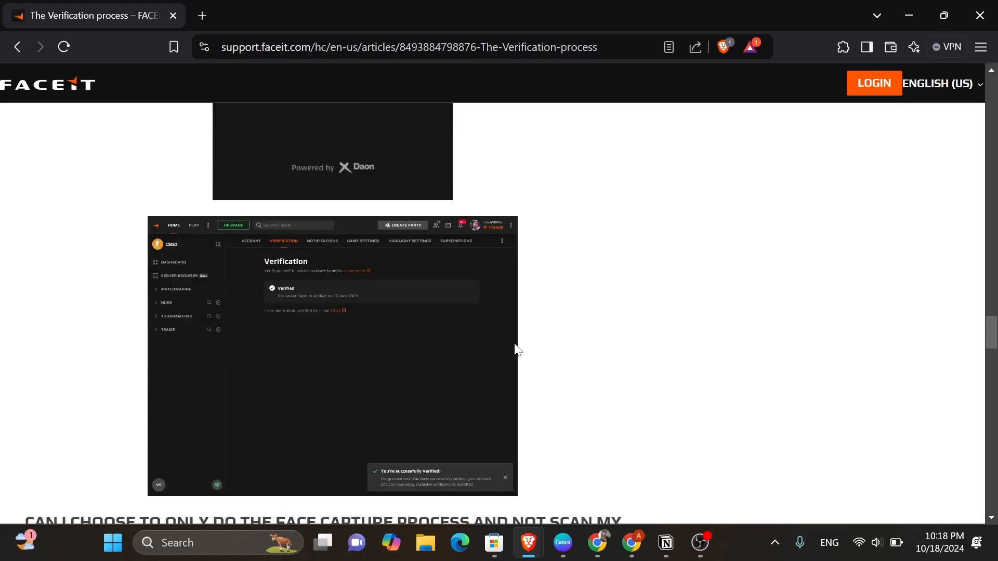
scroll("down", 3)
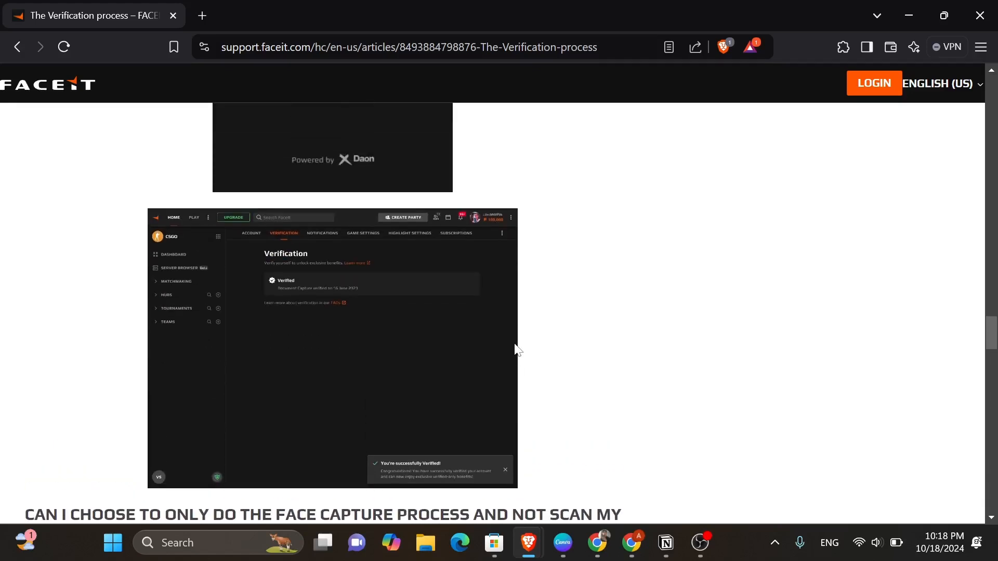
mouse_move(600, 371)
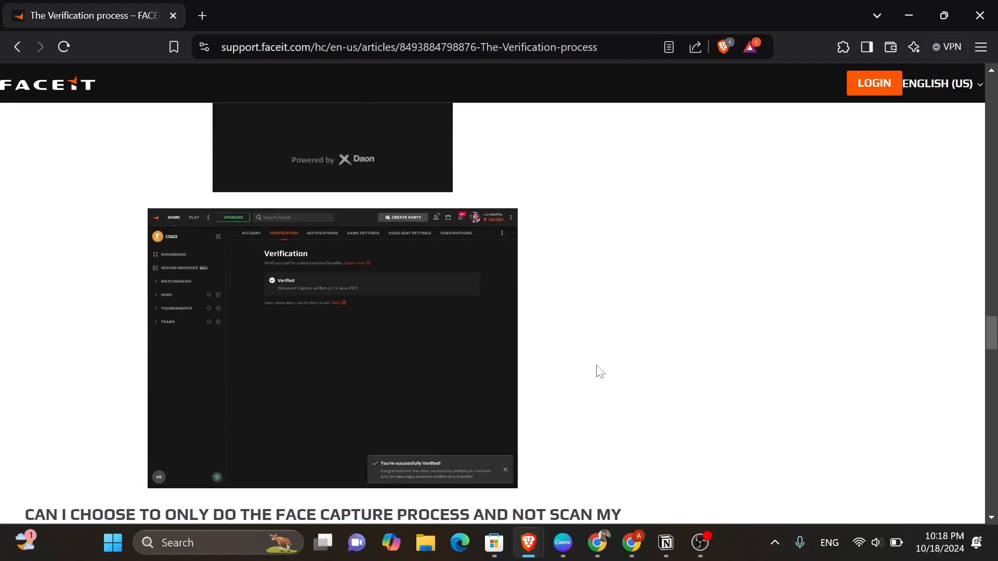